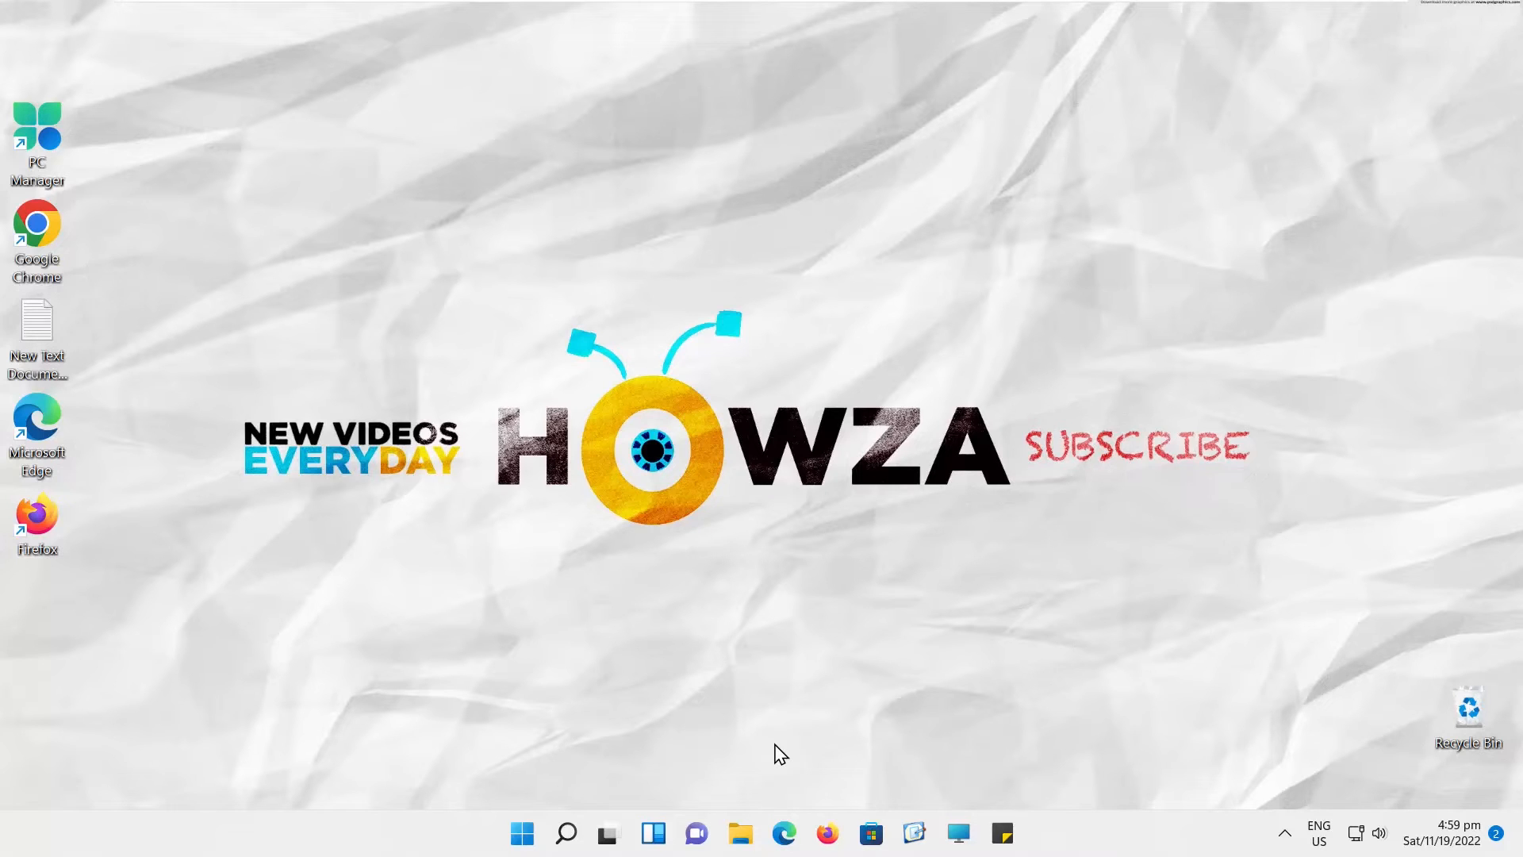
Step: Launch Settings from the Start menu and go to the Network & internet page
left_click(521, 833)
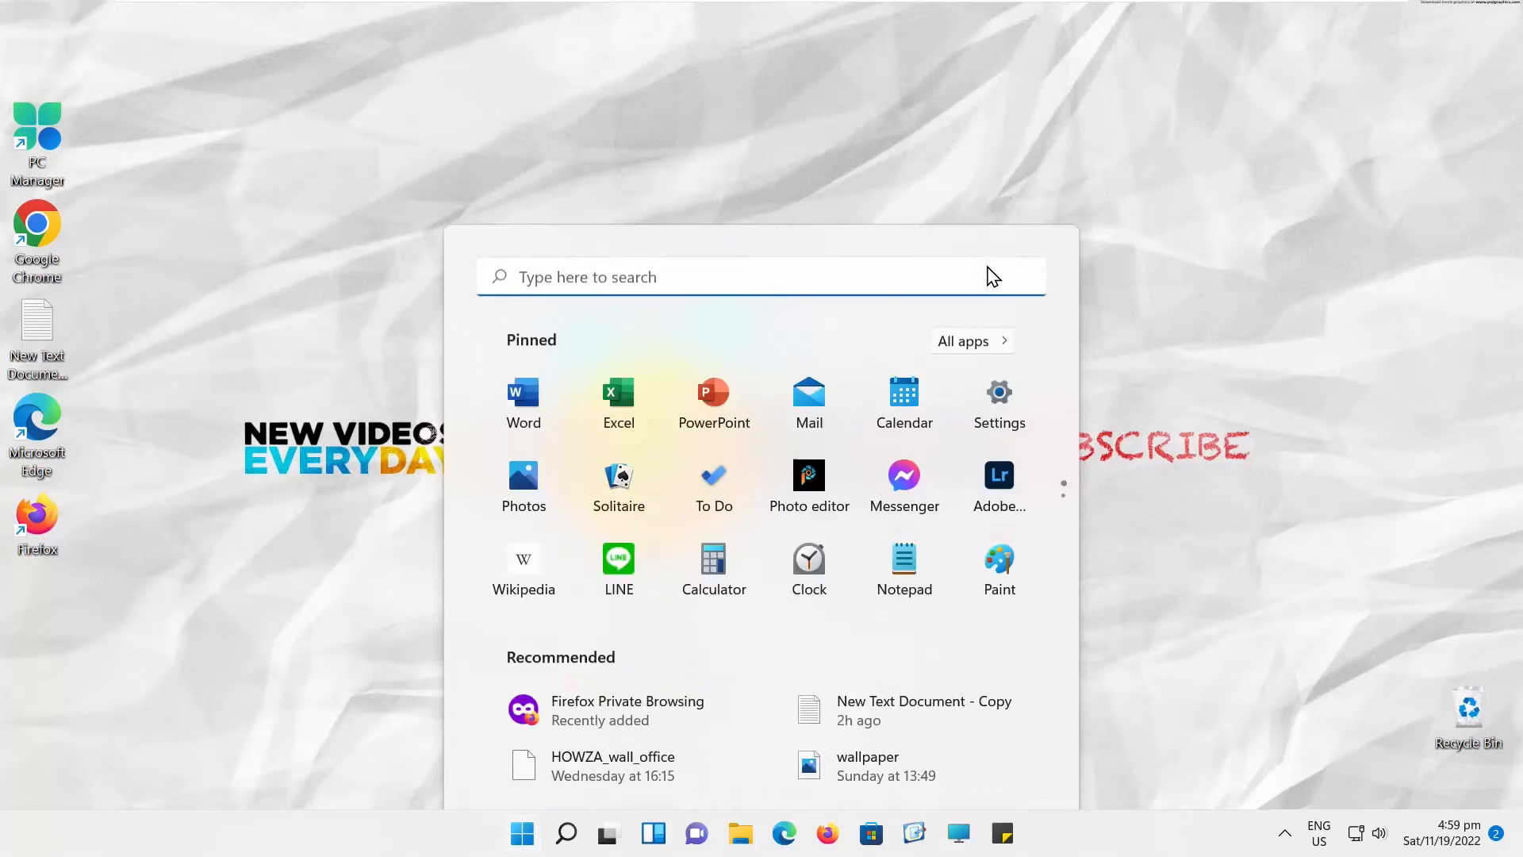
left_click(999, 402)
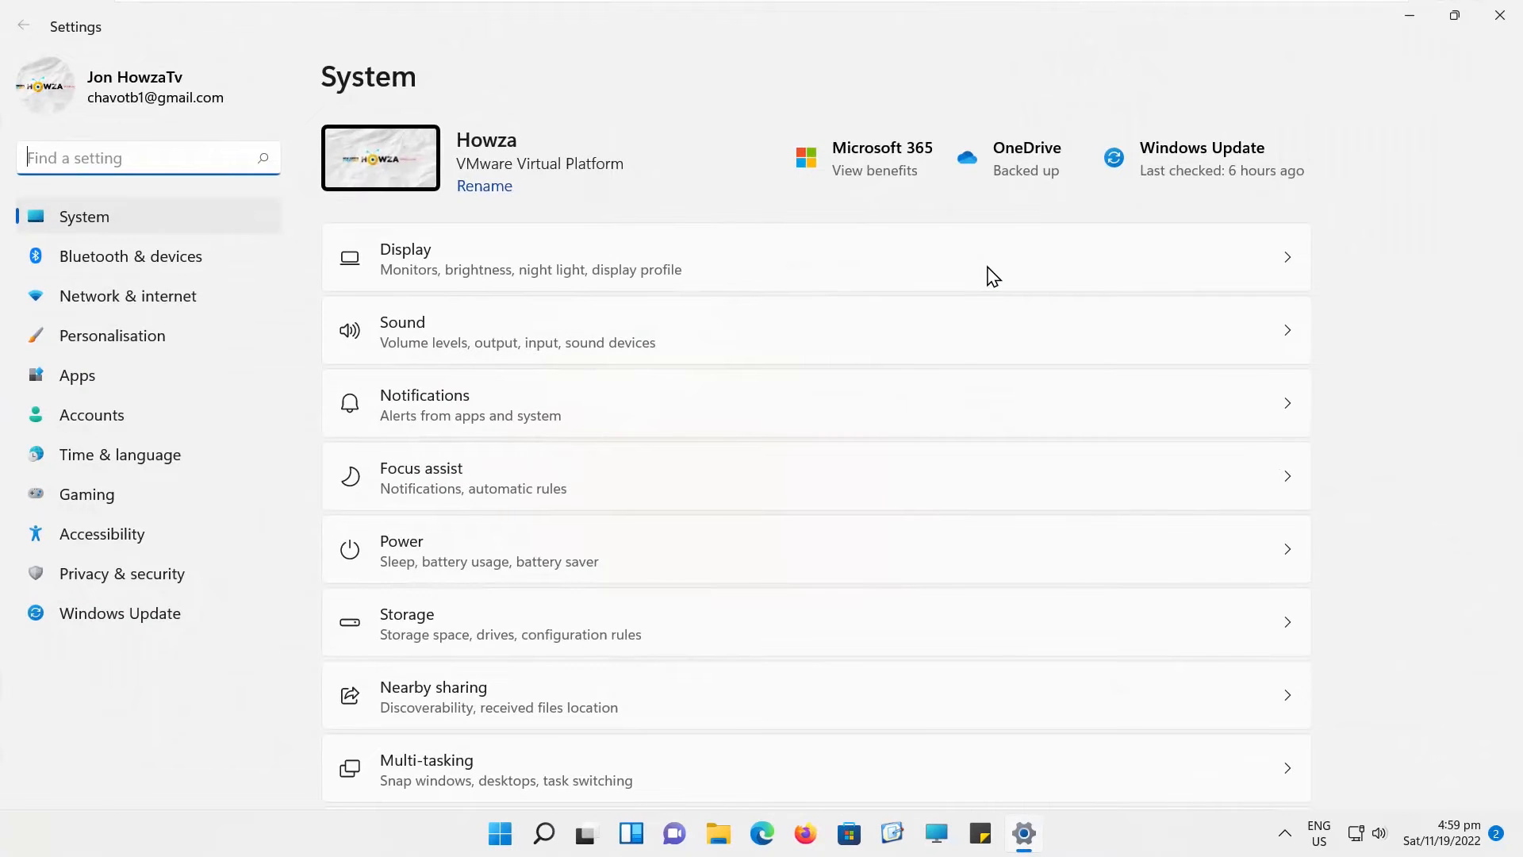
left_click(127, 295)
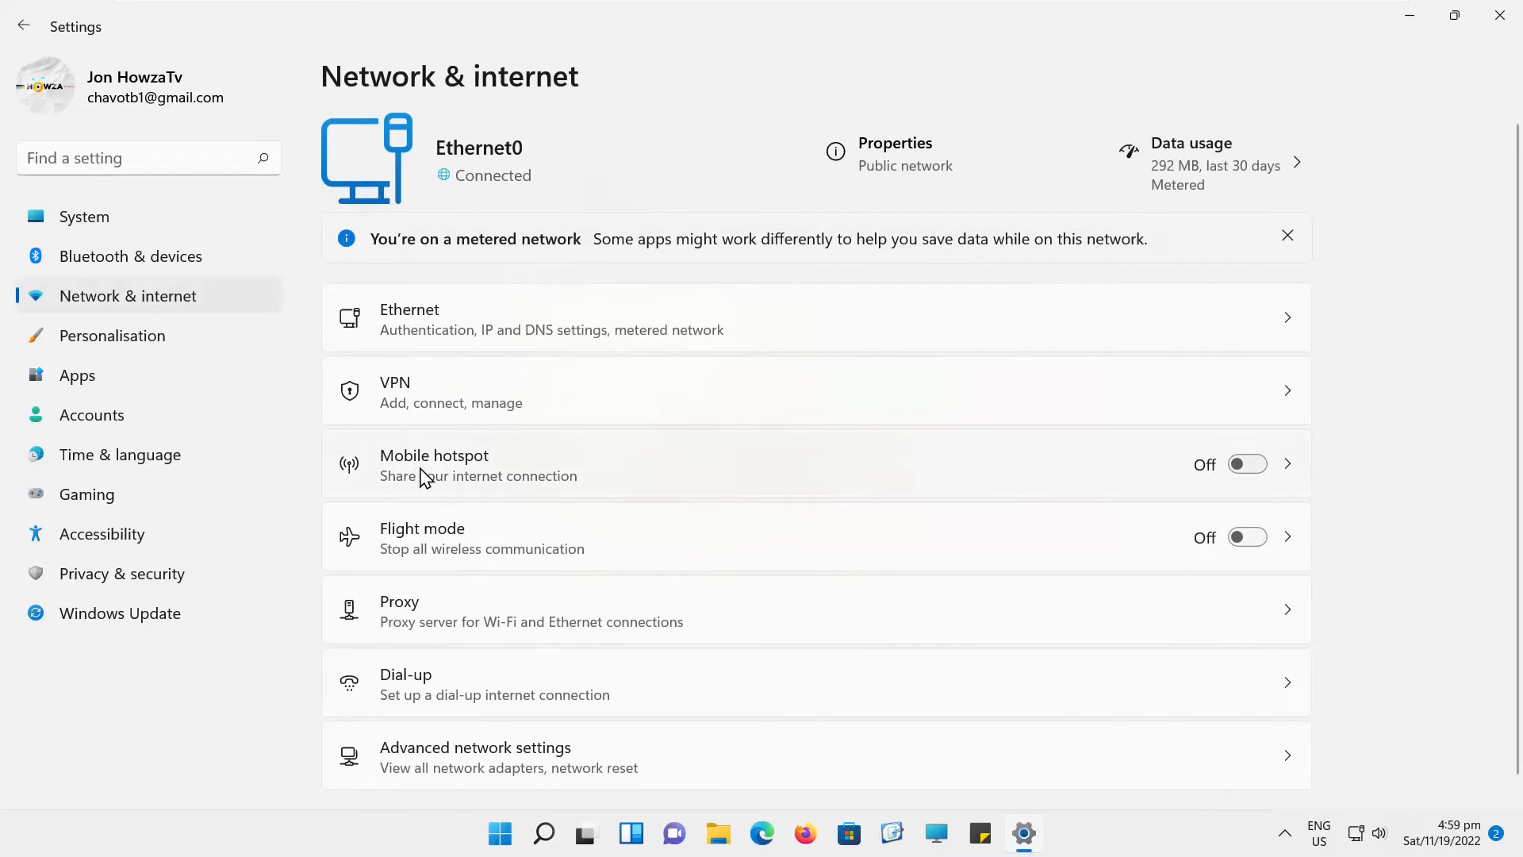
Step: Open the Mobile hotspot page and its Edit network info dialog
left_click(434, 465)
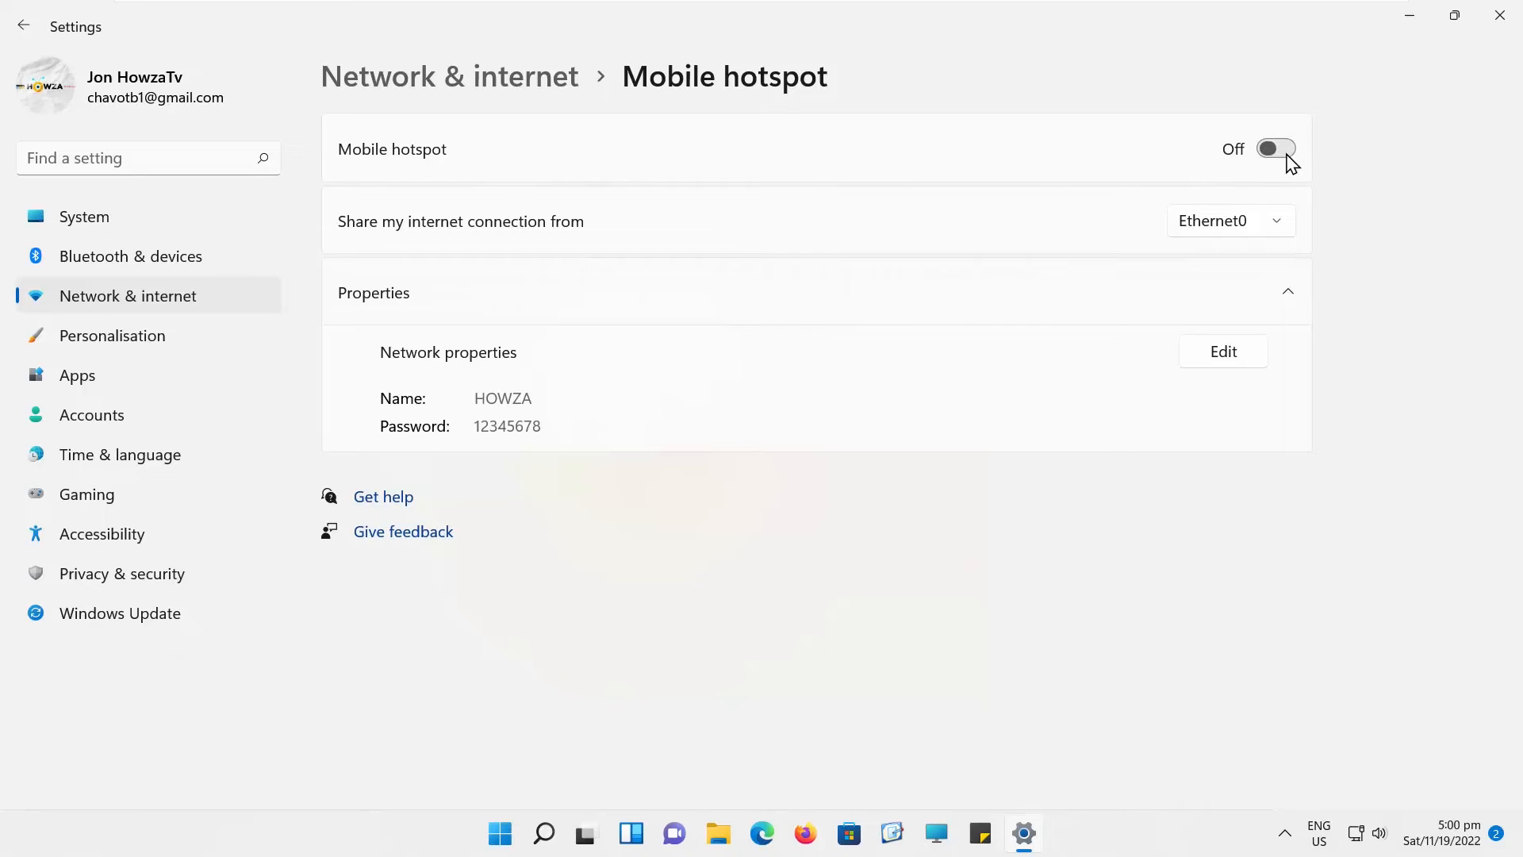
mouse_move(1329, 162)
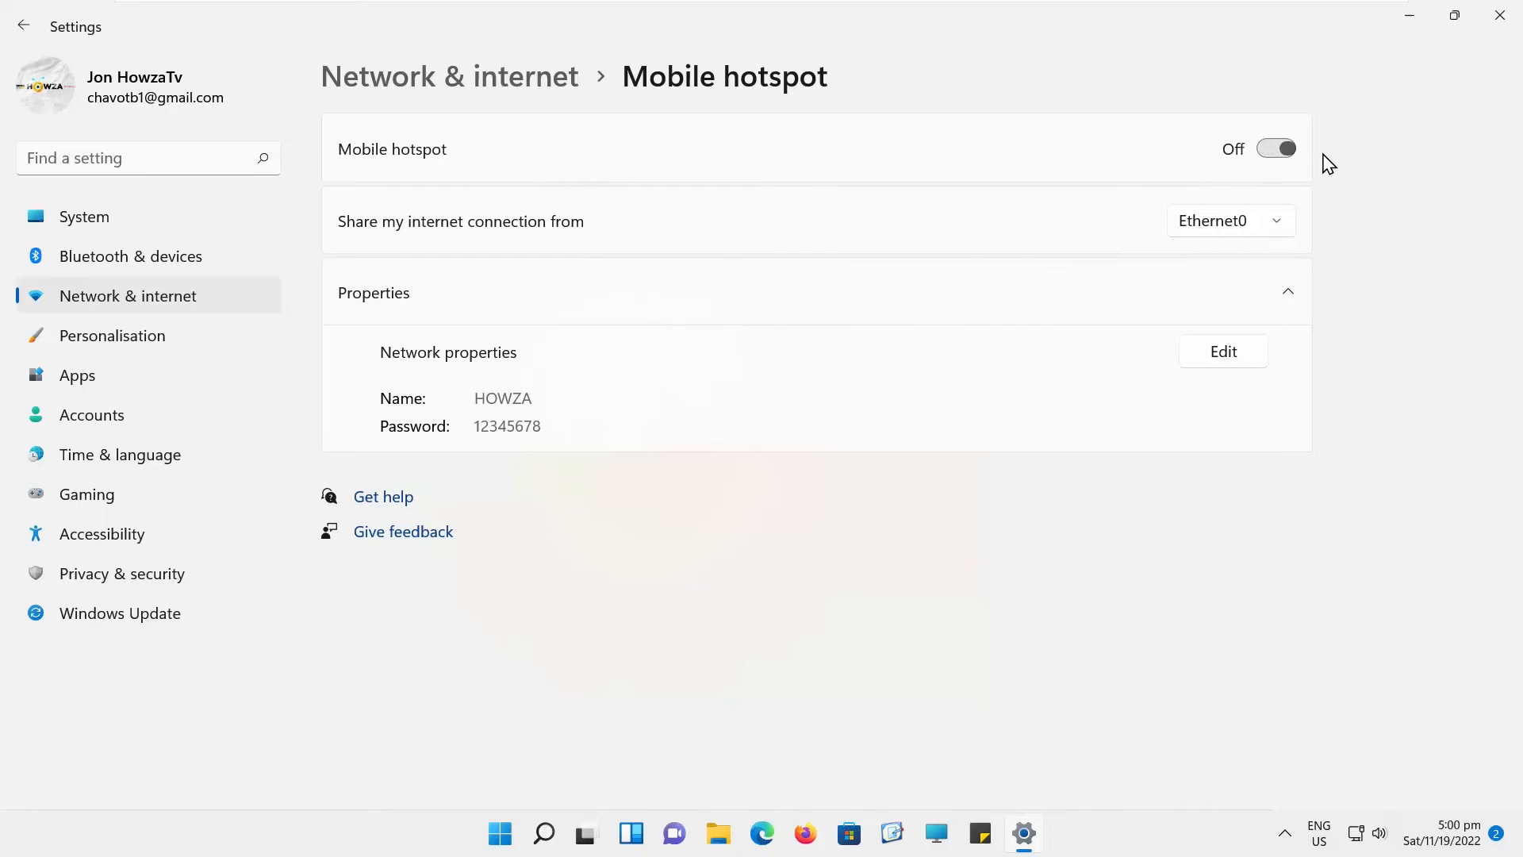
mouse_move(1343, 240)
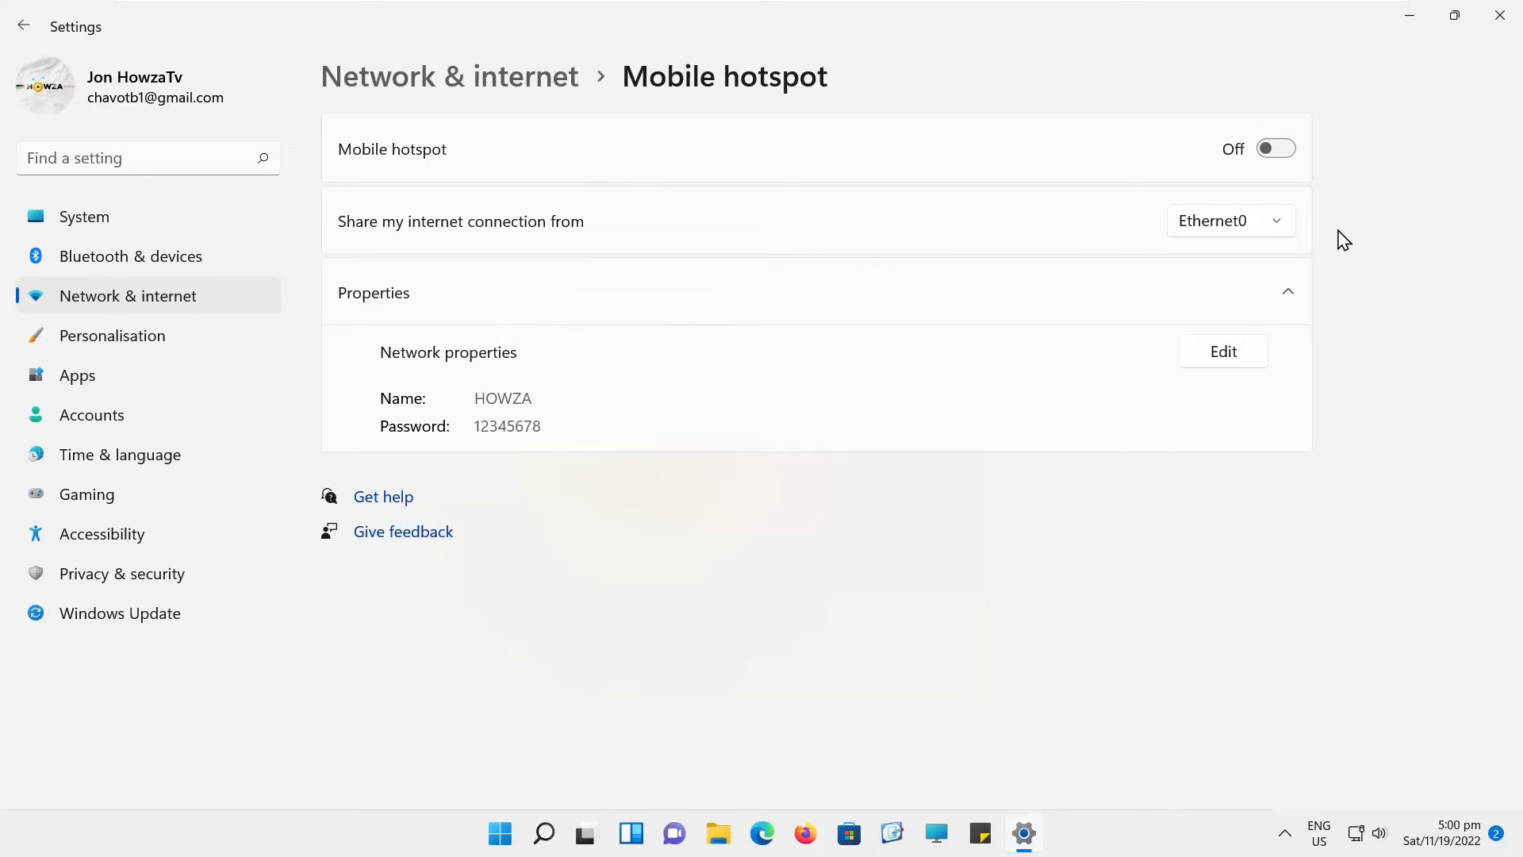
mouse_move(1308, 262)
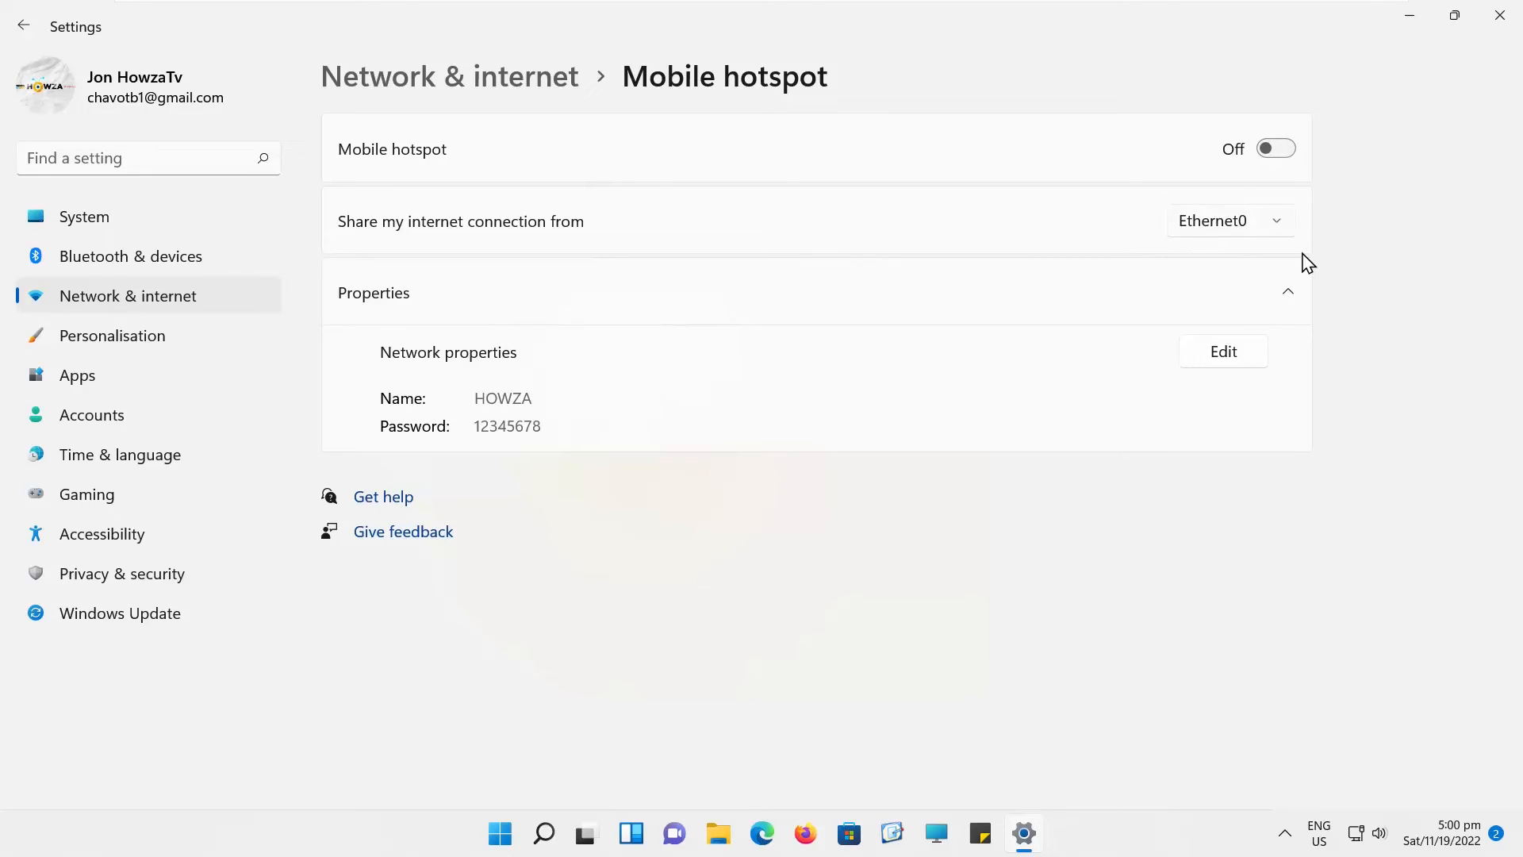
mouse_move(1236, 368)
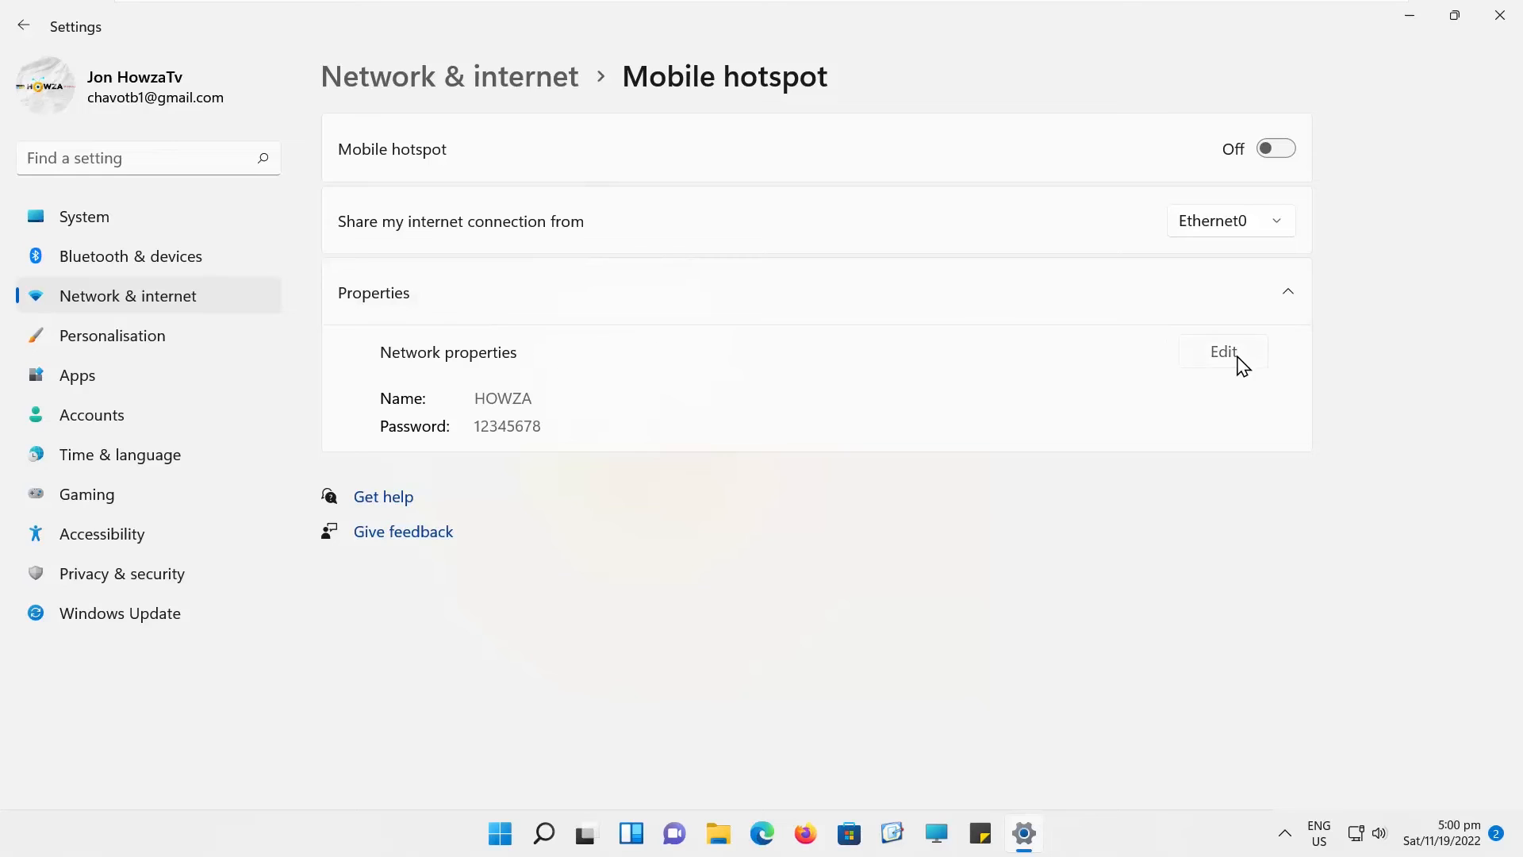
left_click(1222, 351)
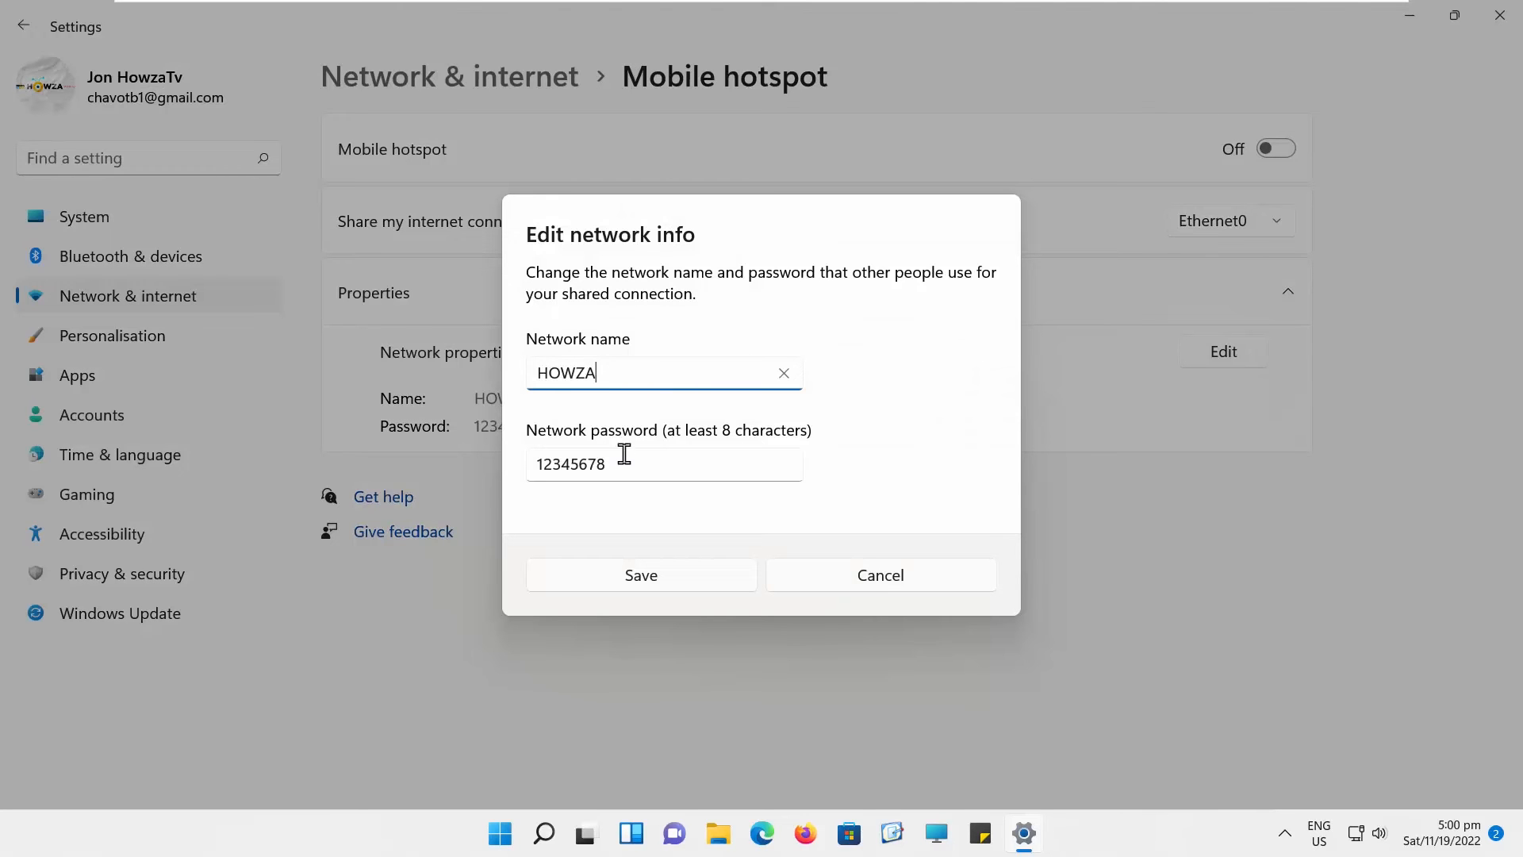